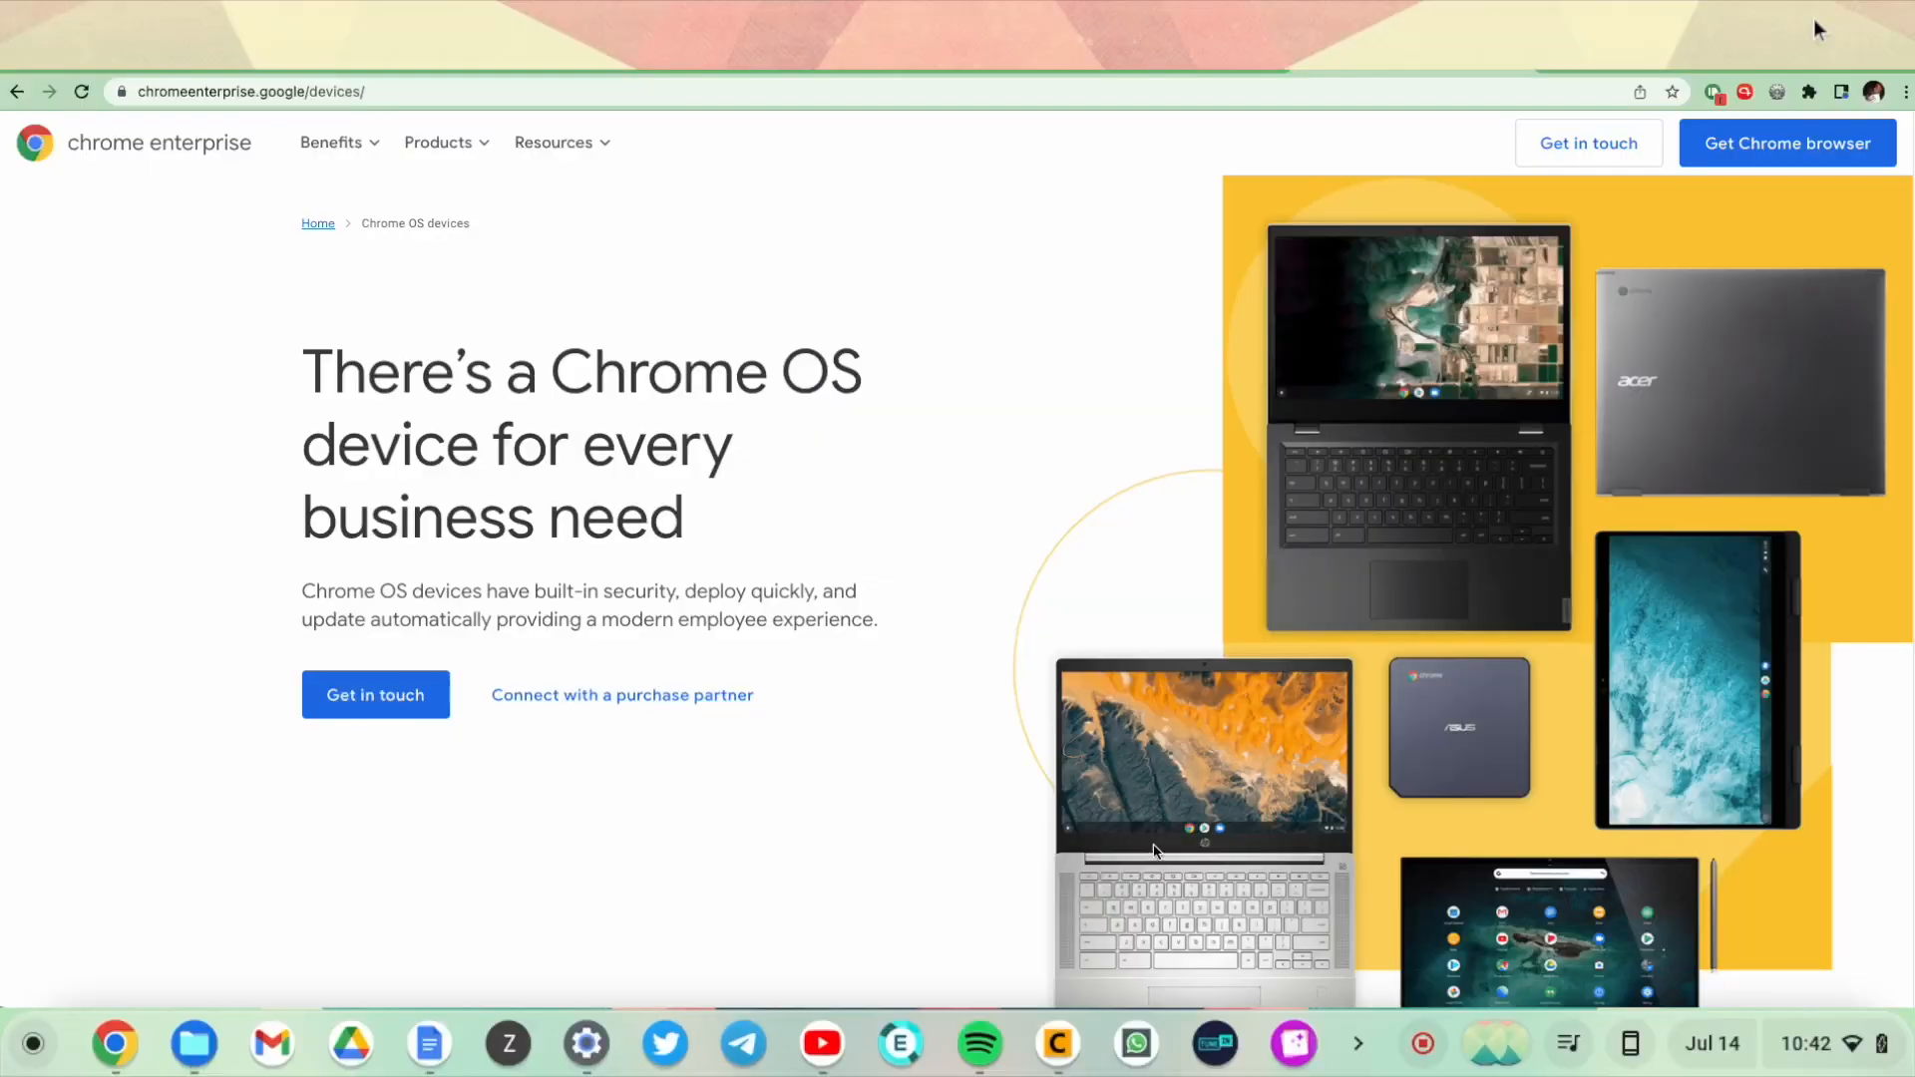
{"action": "scroll", "scroll_direction": "down", "scroll_amount": 3}
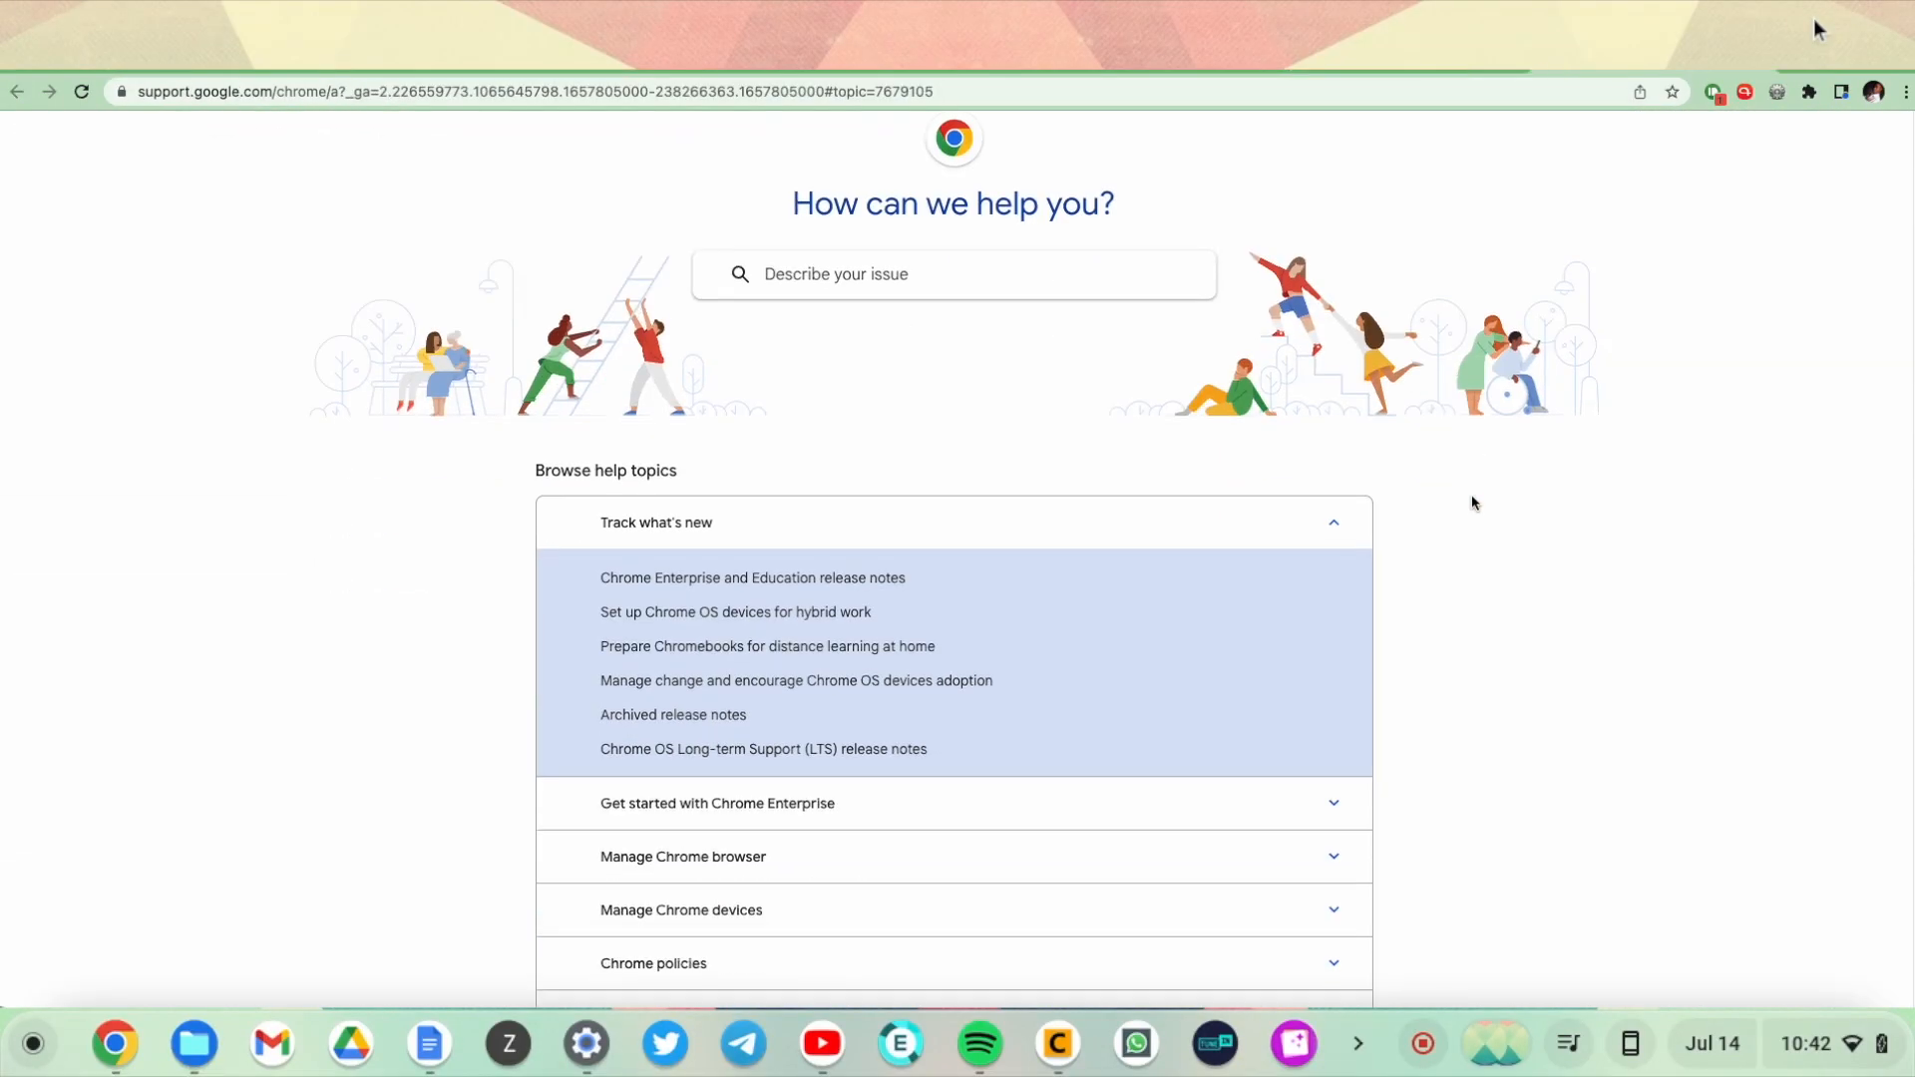
{"action": "scroll", "scroll_direction": "down", "scroll_amount": 3}
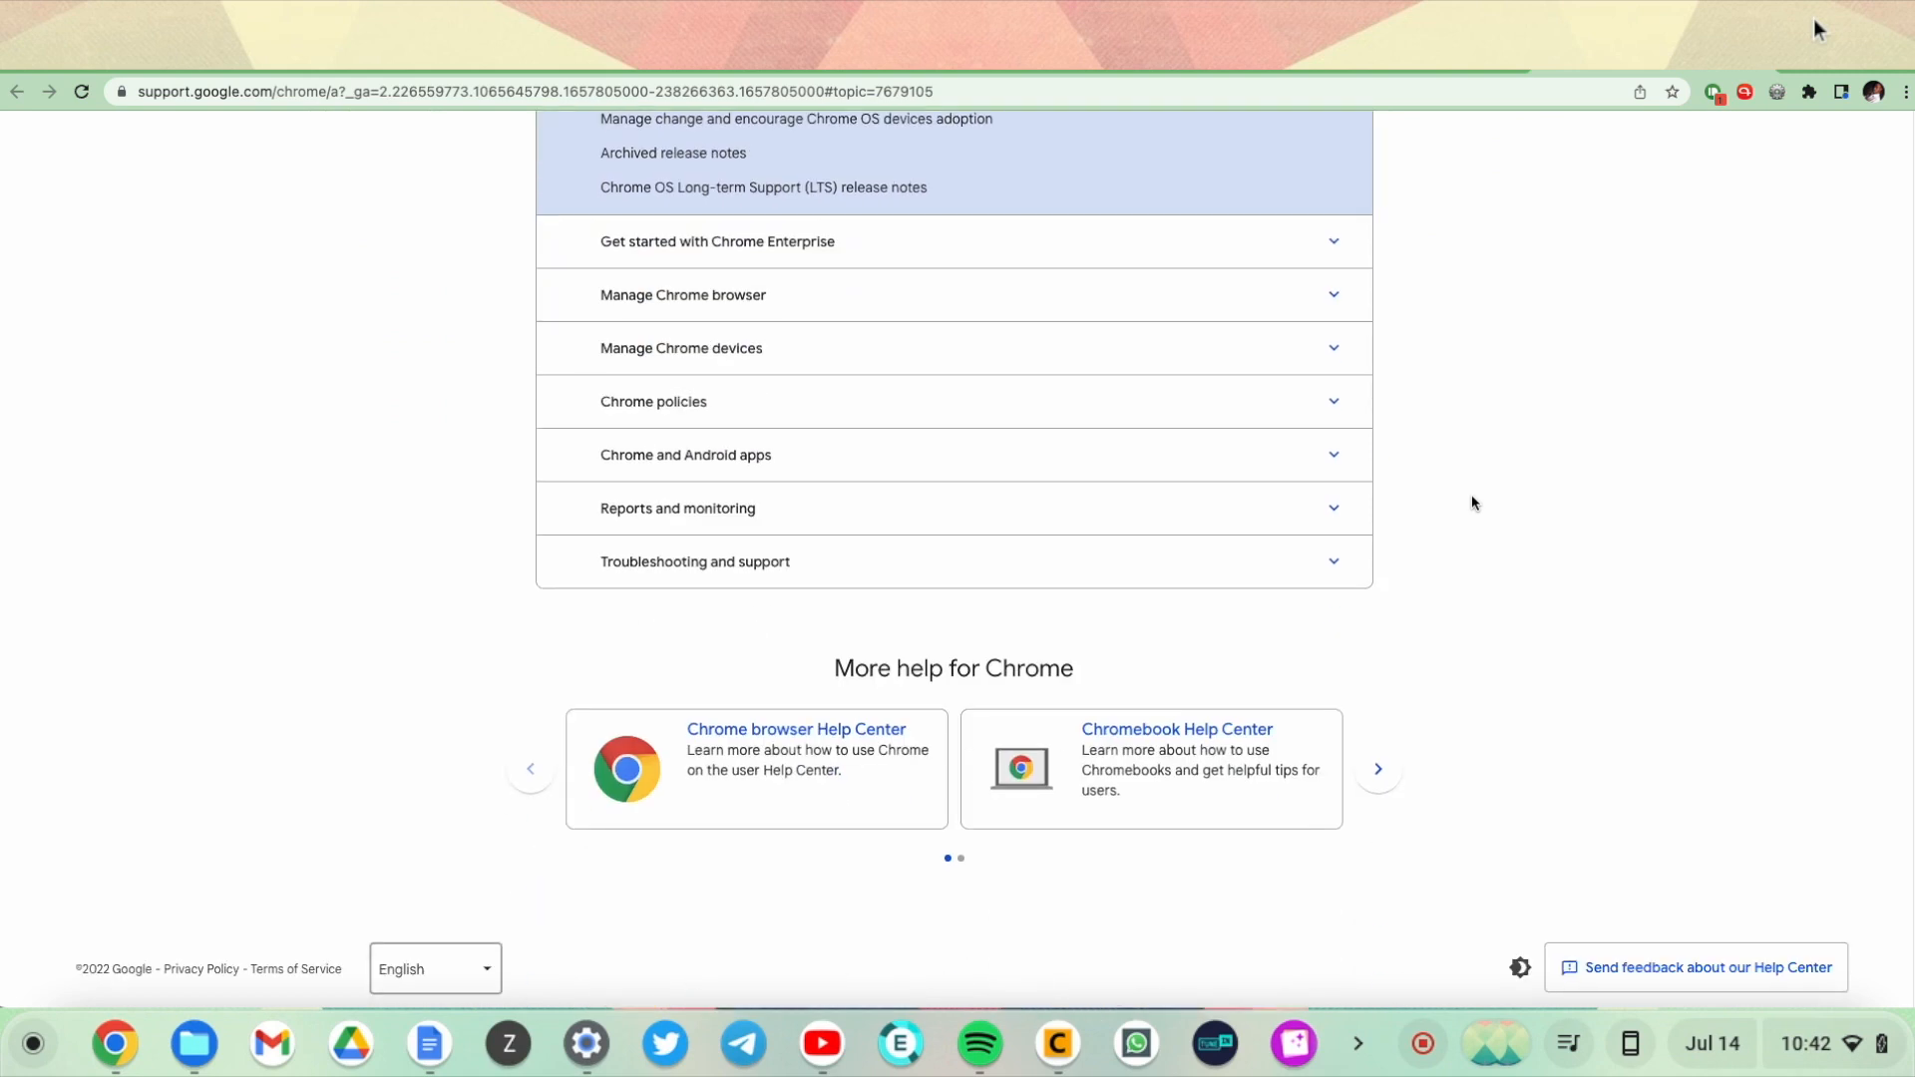